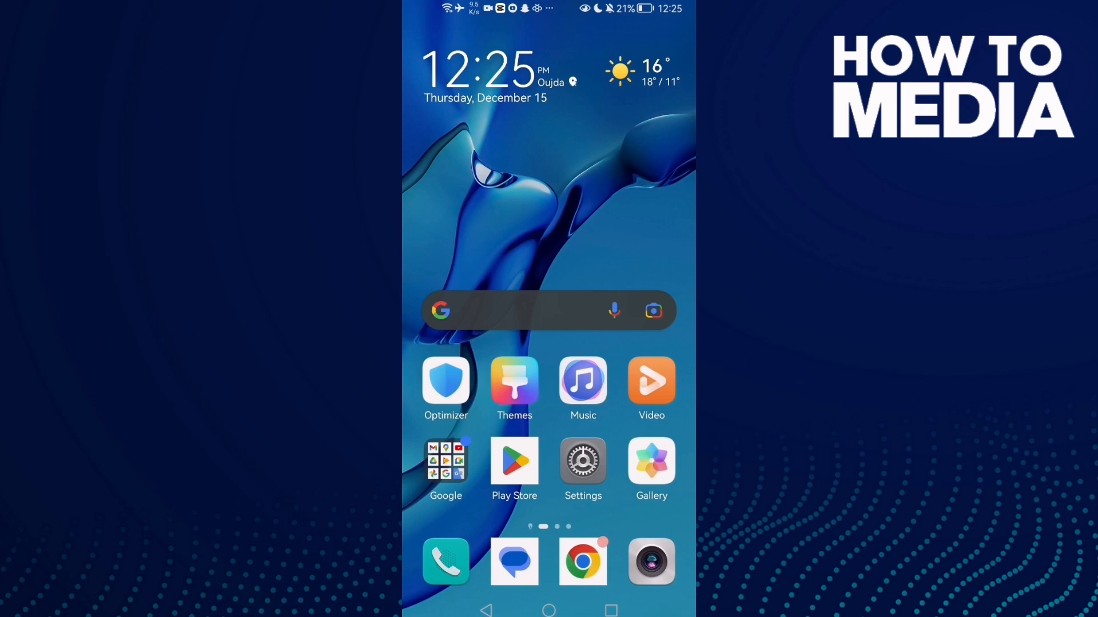
- Swipe the home screen to reach and launch the VK app
scroll(left, 3)
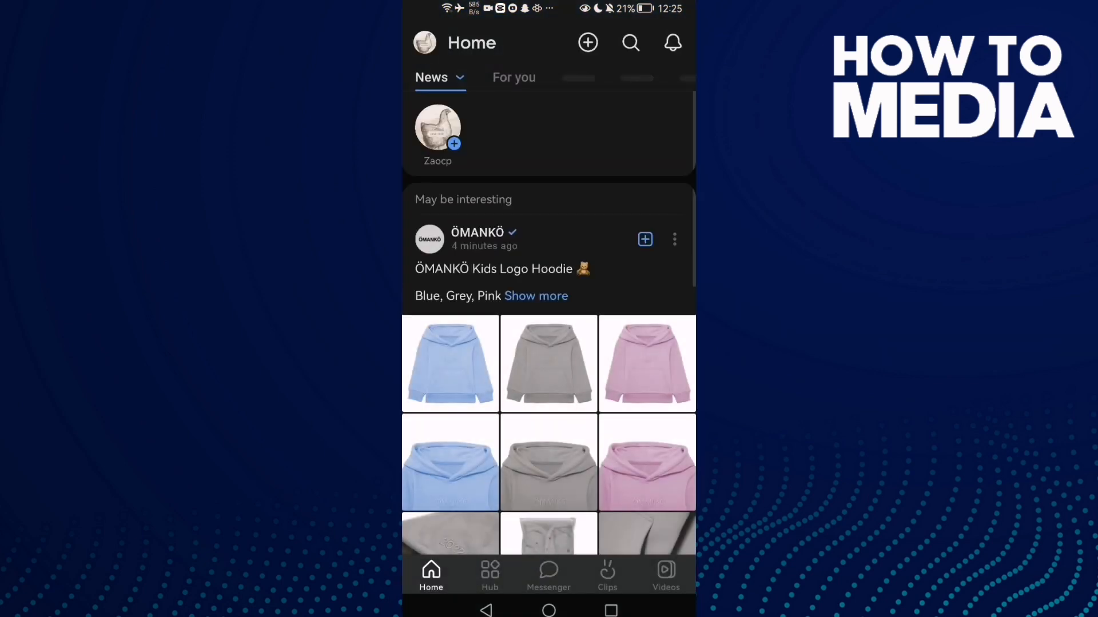
- Reach App settings via the Hub tab and the Settings entry
click(489, 574)
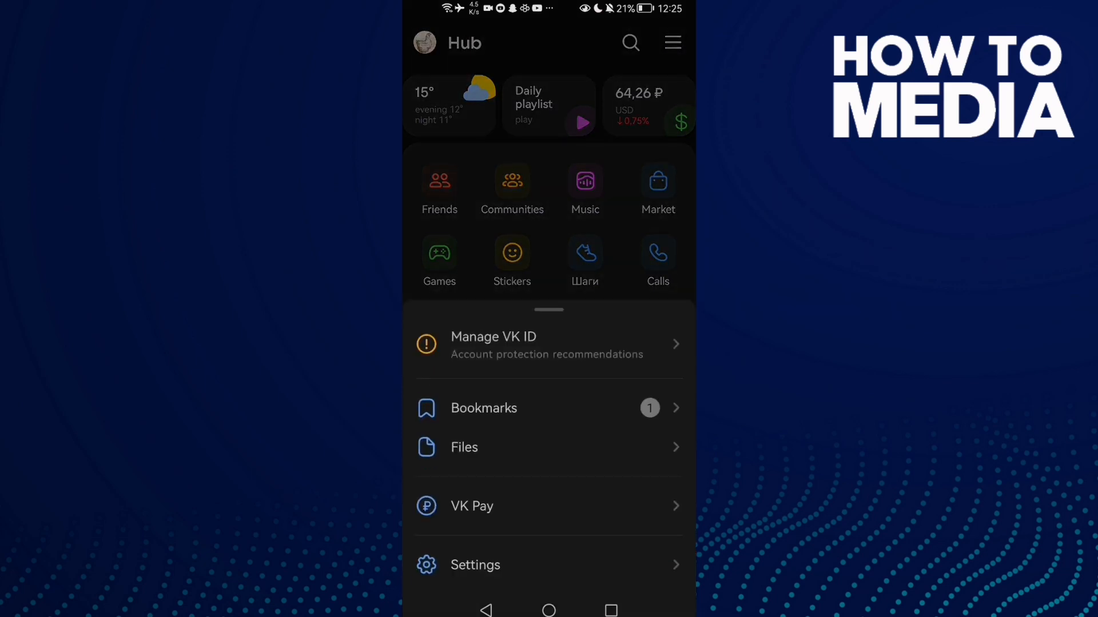
click(475, 564)
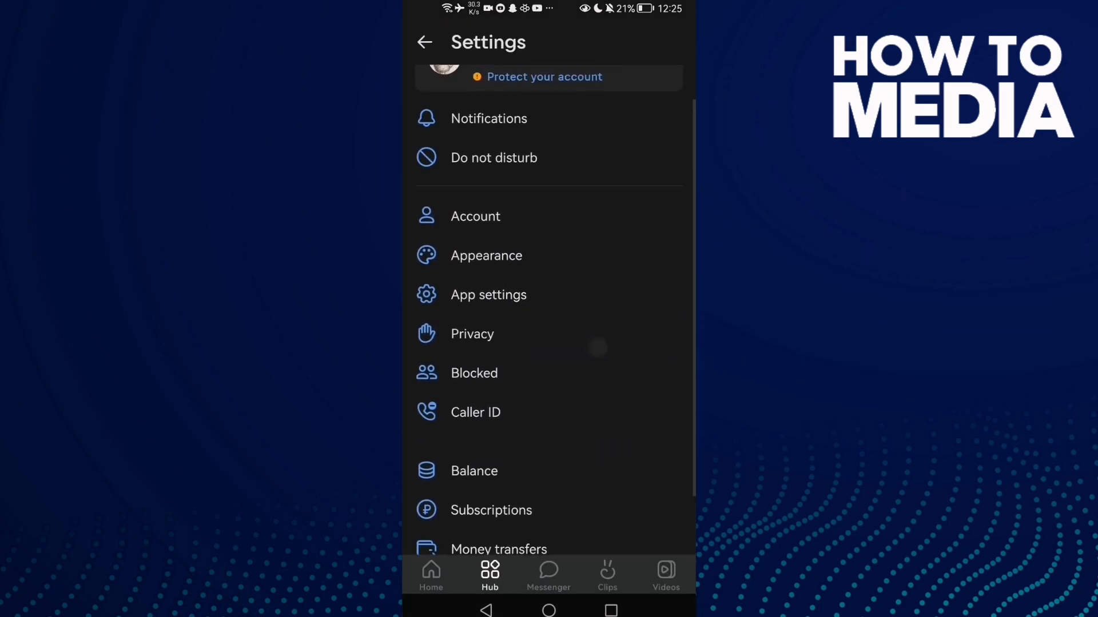
click(488, 295)
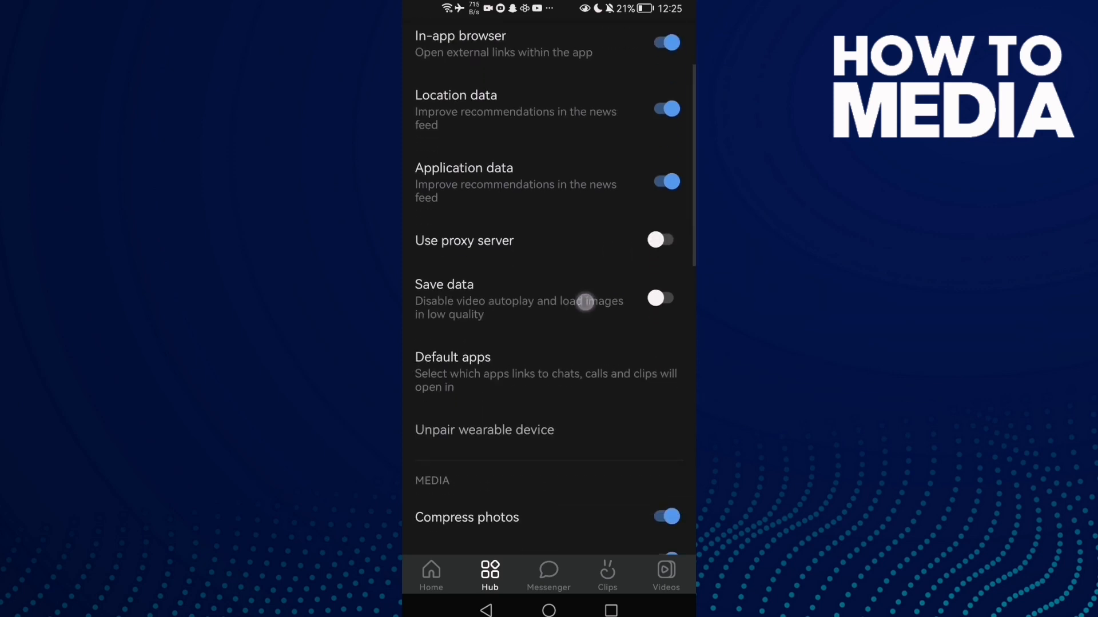
- Switch on the Save data toggle and return to the main settings list
scroll(up, 3)
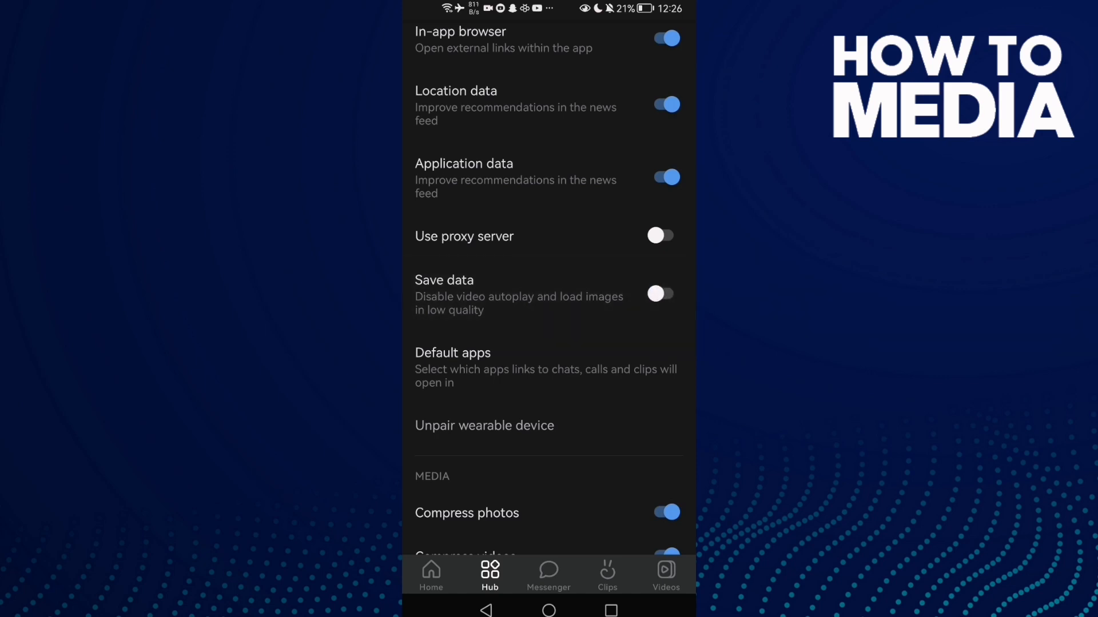
click(659, 293)
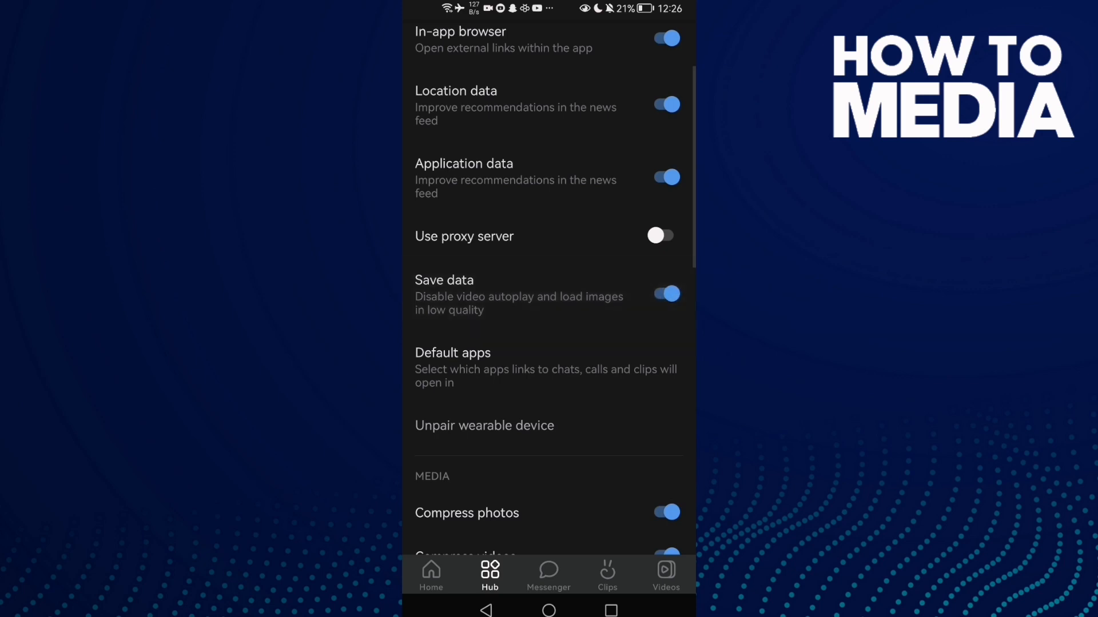
click(424, 42)
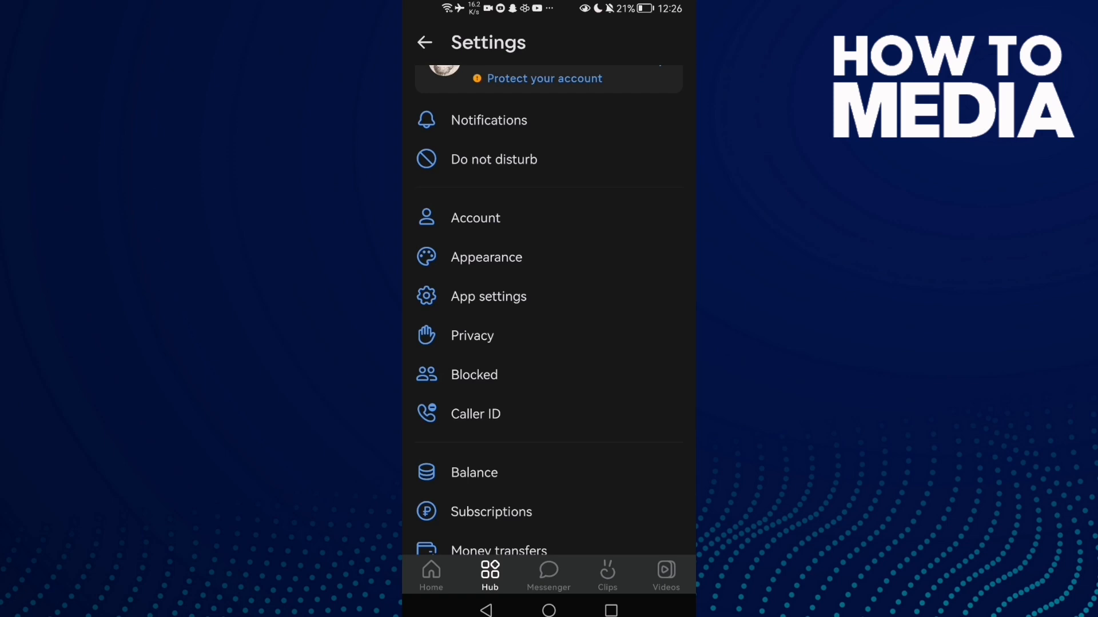
- Return to the phone home screen with the Home button
click(548, 600)
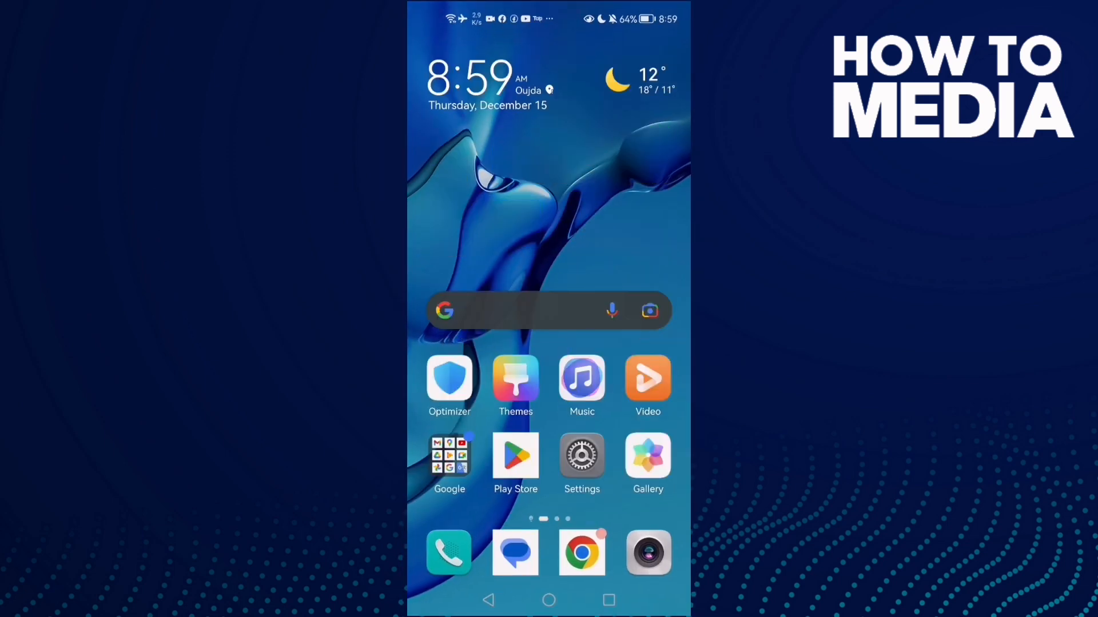